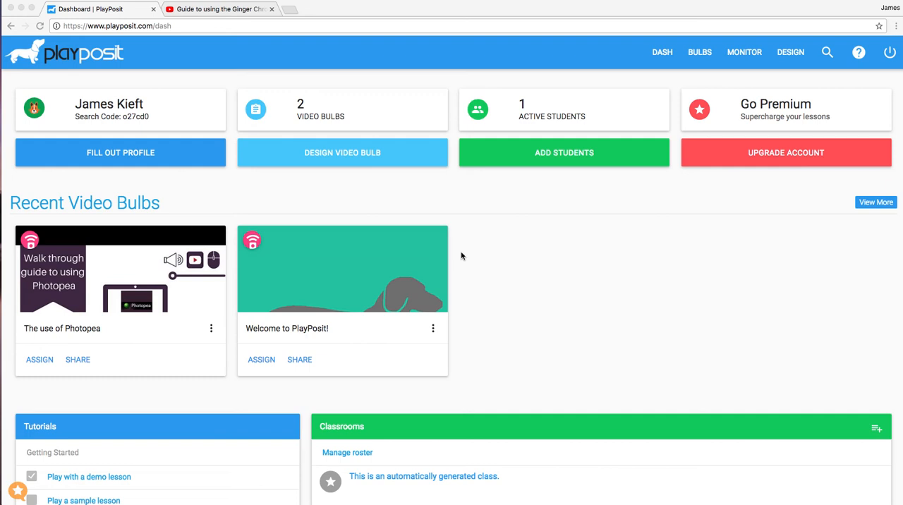
{"action": "mouse_move", "coordinate": [342, 152]}
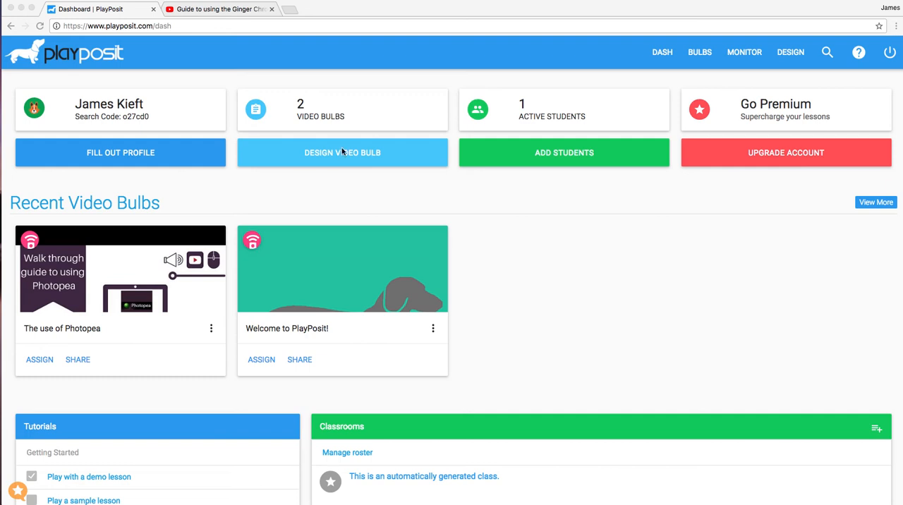
{"action": "mouse_move", "coordinate": [341, 157]}
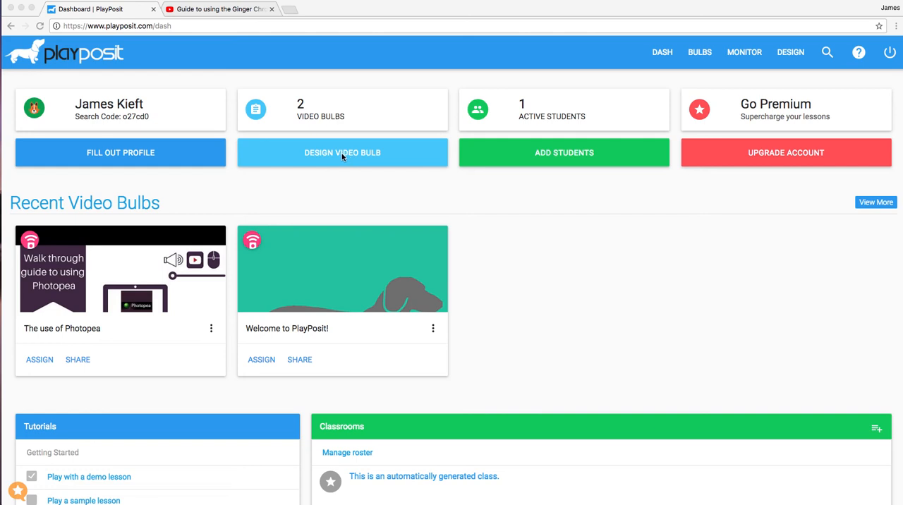
{"action": "mouse_move", "coordinate": [348, 158]}
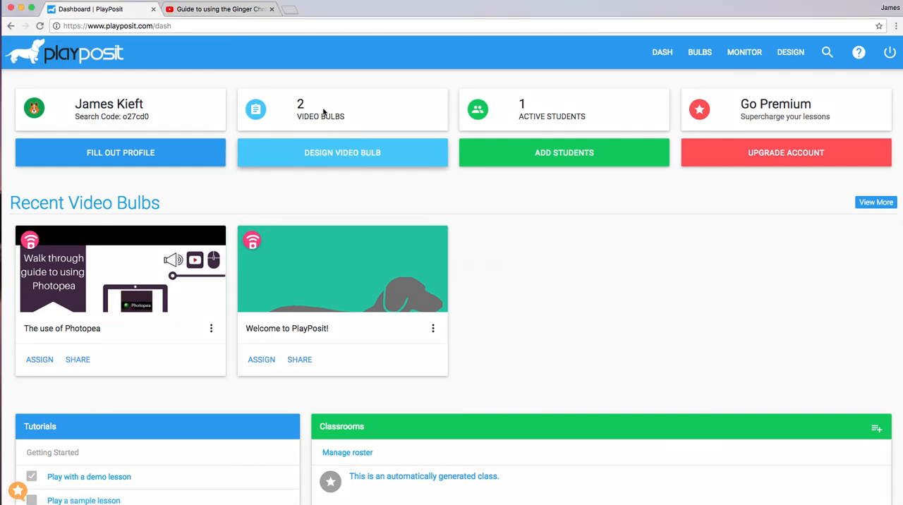
{"action": "left_click", "coordinate": [341, 153]}
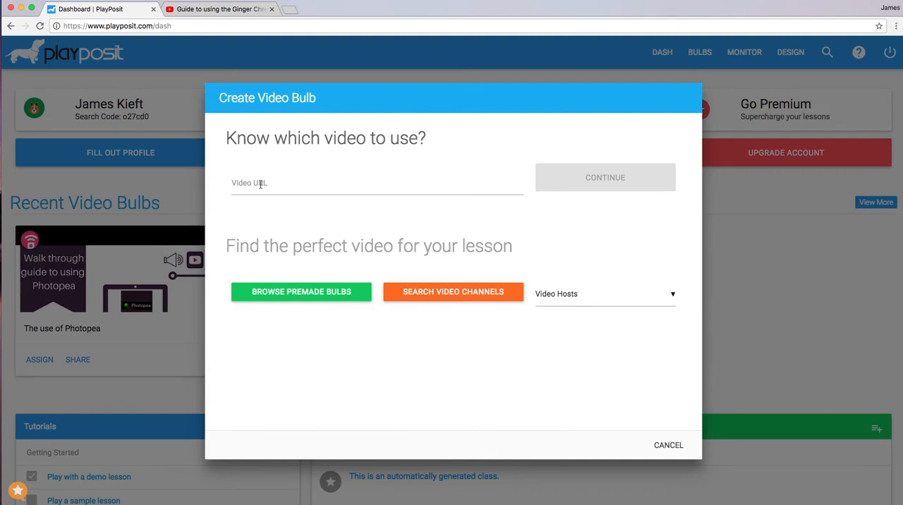
{"action": "left_click", "coordinate": [353, 184]}
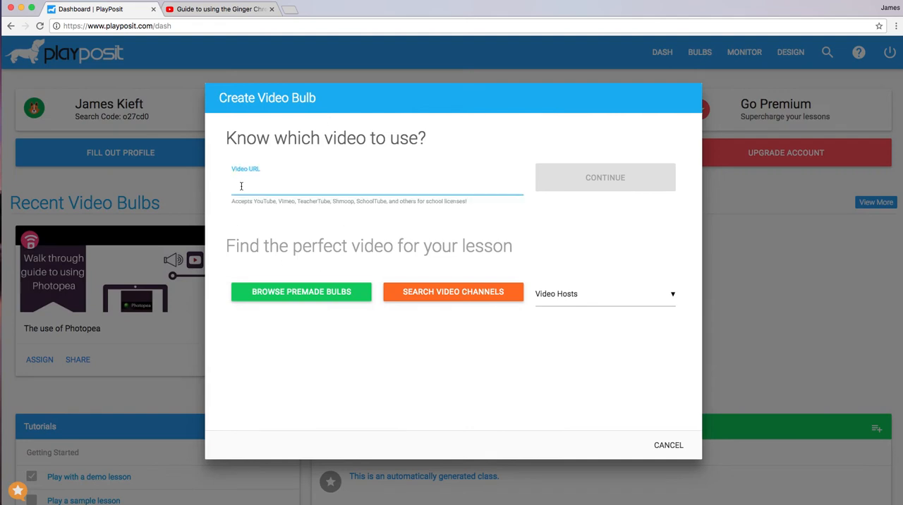
{"action": "left_click", "coordinate": [353, 185]}
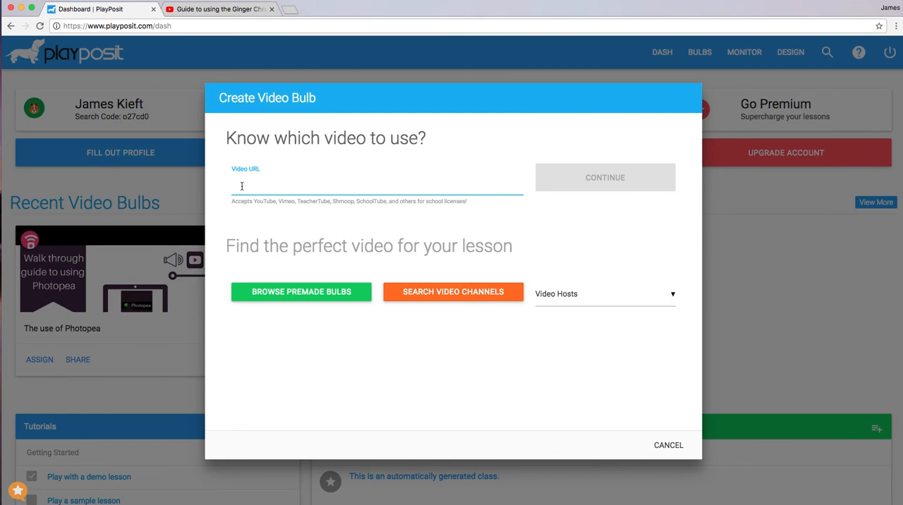
{"action": "type", "text": "https://youtu.be/nONl7k45aRg"}
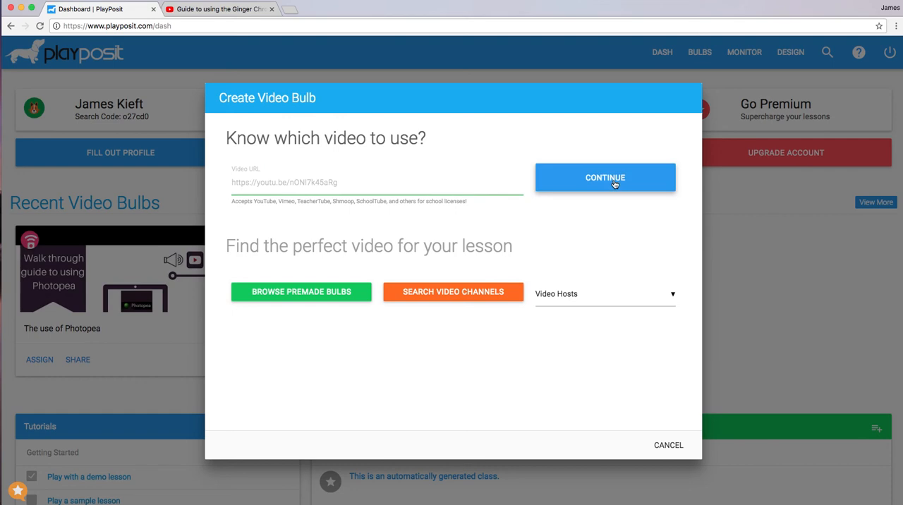
{"action": "left_click", "coordinate": [603, 177]}
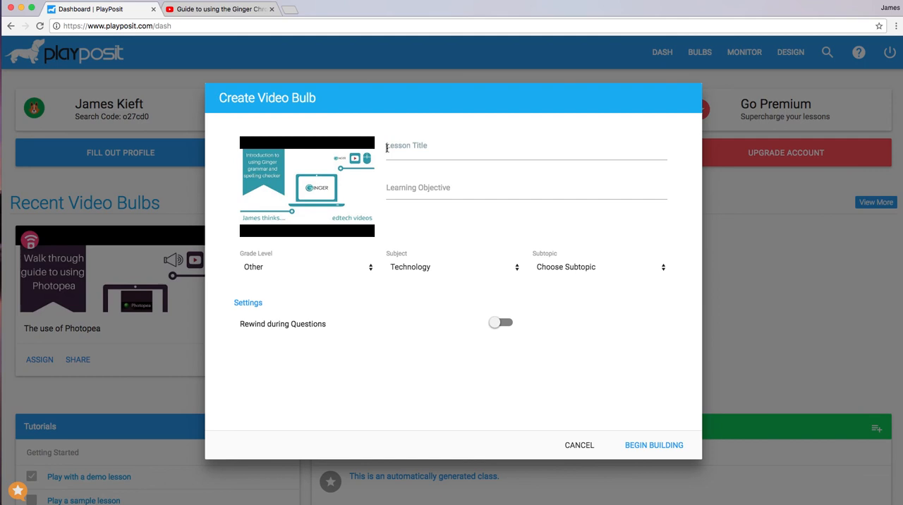
Title the bulb 'Spelling and grammar', objective 'checking', grade Other, subtopic Technology, and begin building.
{"action": "type", "text": "Spelling and"}
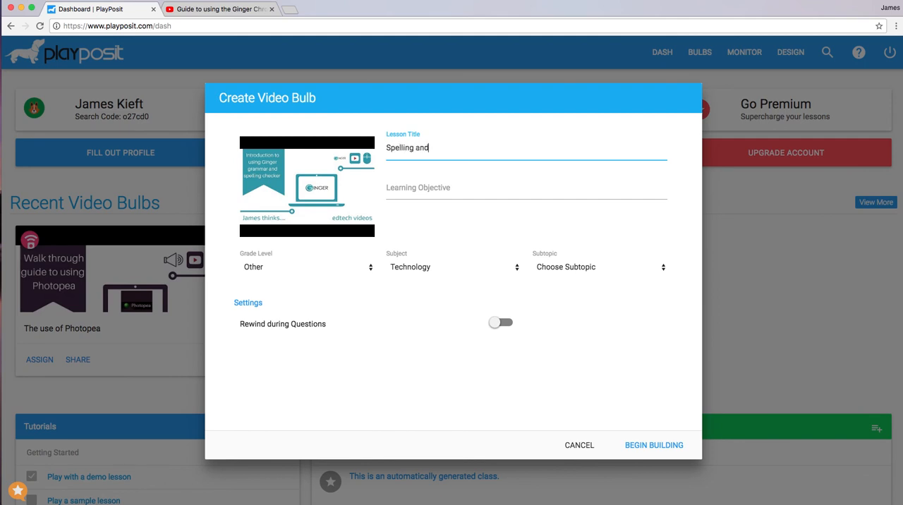
{"action": "type", "text": "grammar"}
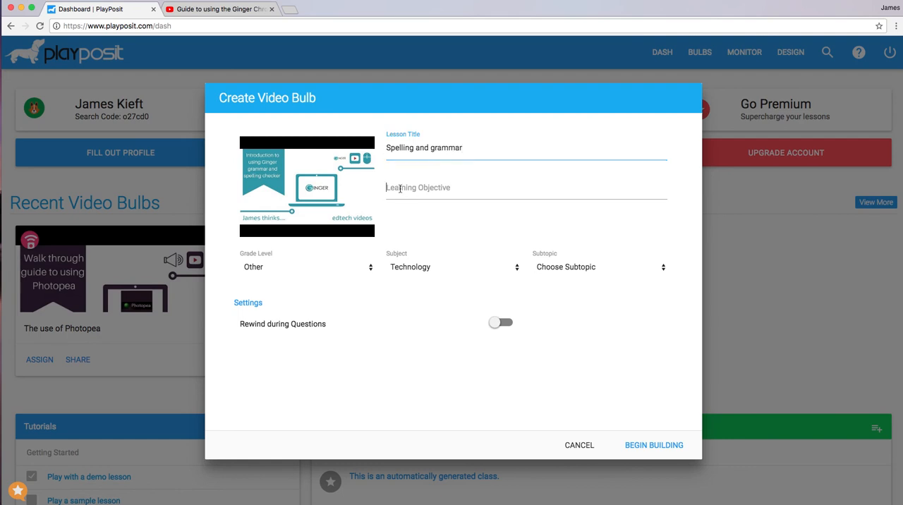
{"action": "type", "text": "checking"}
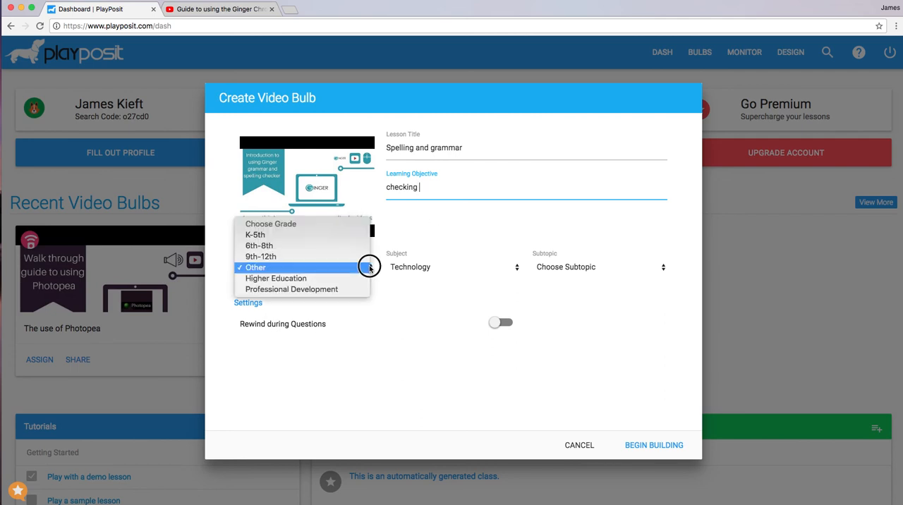
{"action": "left_click", "coordinate": [254, 267]}
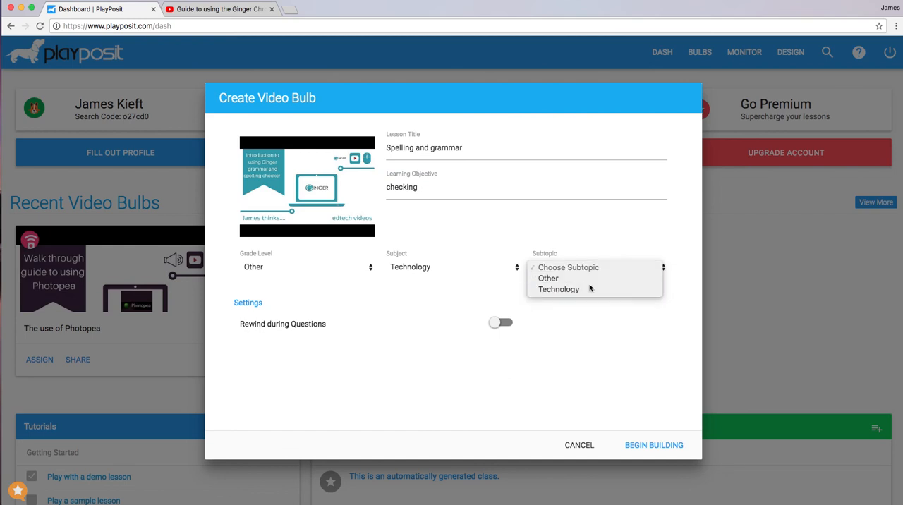
{"action": "left_click", "coordinate": [558, 289]}
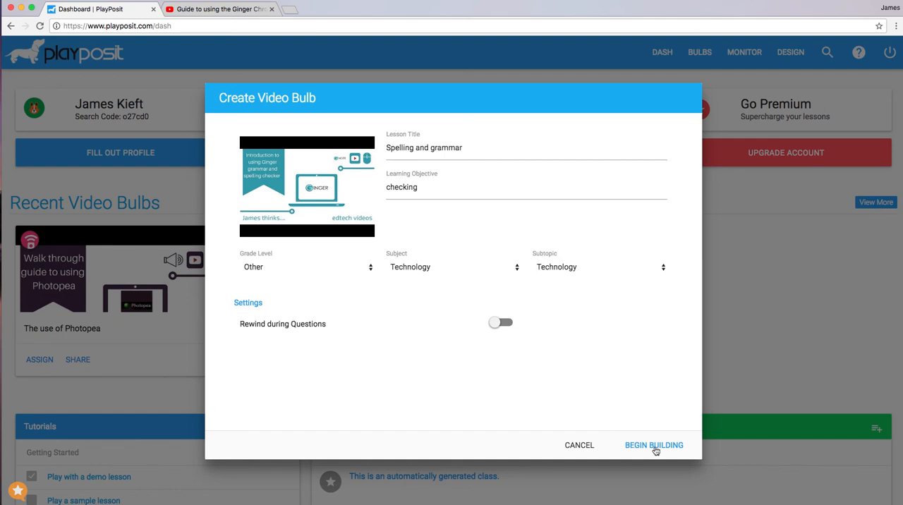
{"action": "left_click", "coordinate": [653, 446]}
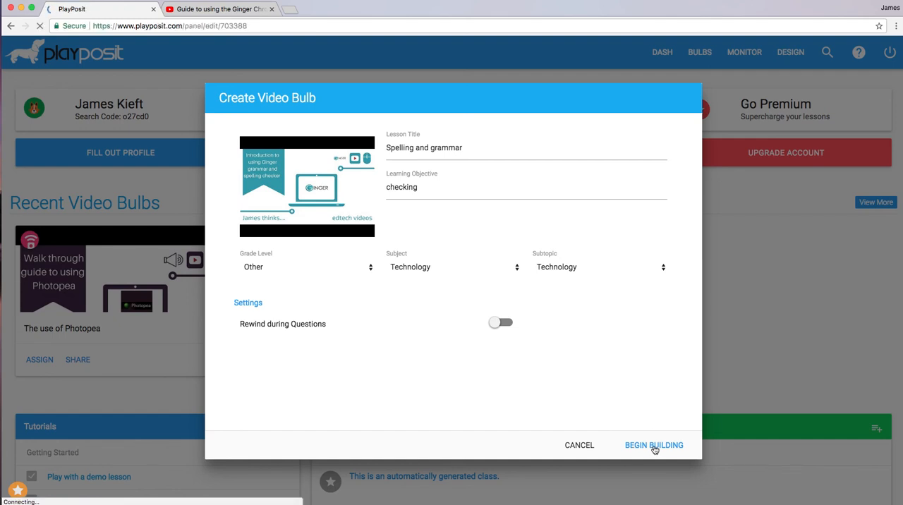
Crop the video to start at about 0:06 and end at 3:17.
{"action": "left_click", "coordinate": [653, 446]}
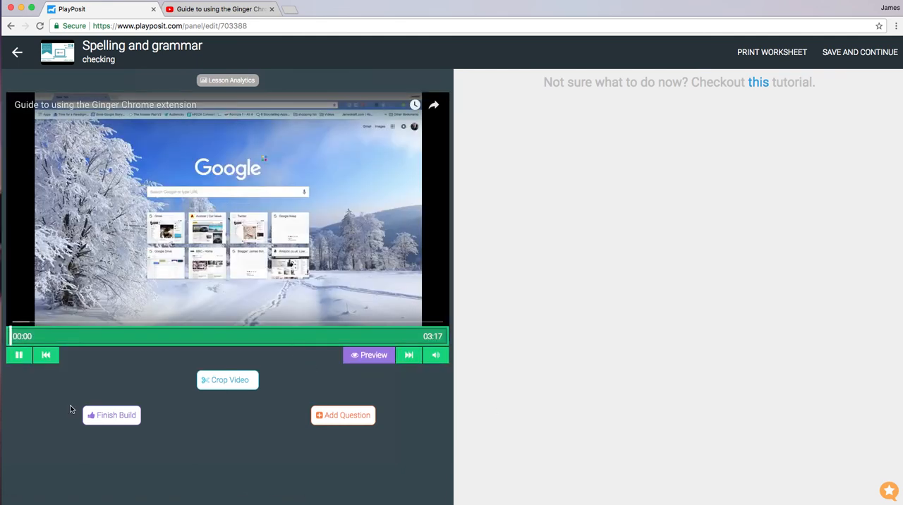
{"action": "left_click", "coordinate": [19, 356]}
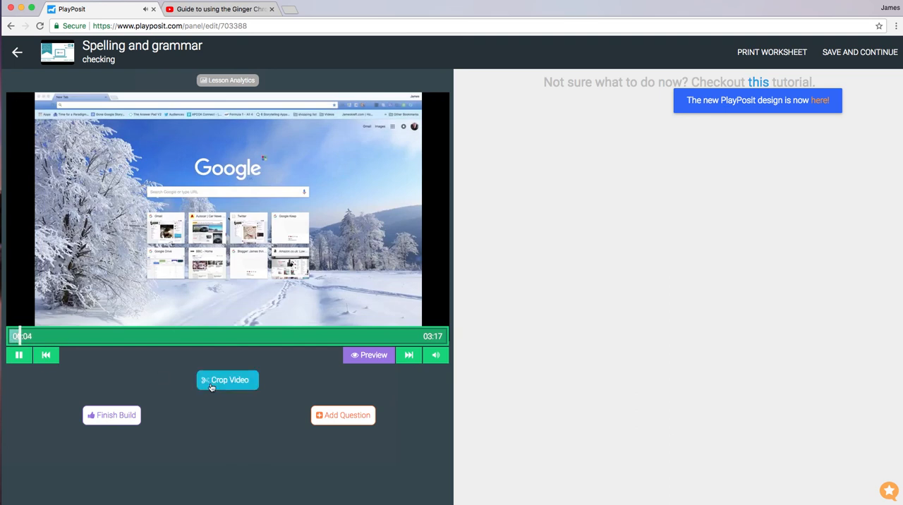
{"action": "left_click", "coordinate": [227, 379]}
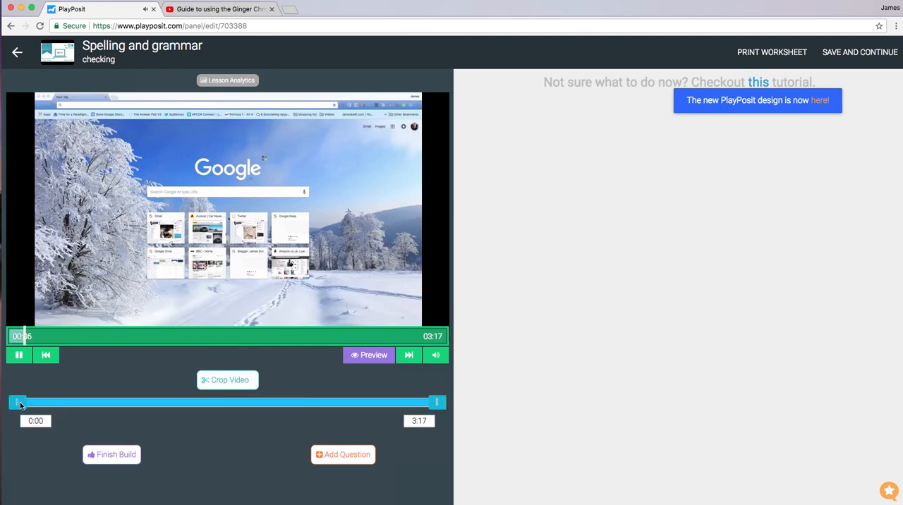
{"action": "left_click", "coordinate": [435, 356]}
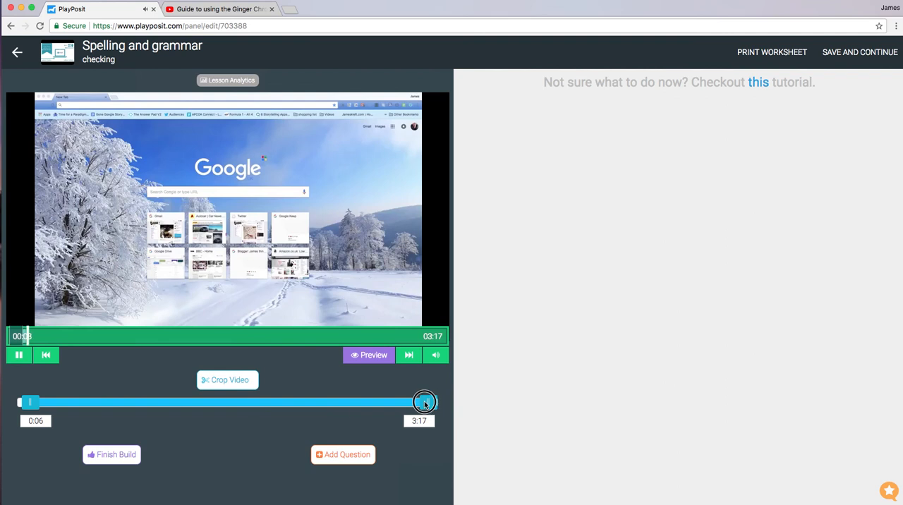
{"action": "left_click_drag", "start_coordinate": [424, 402], "coordinate": [429, 402]}
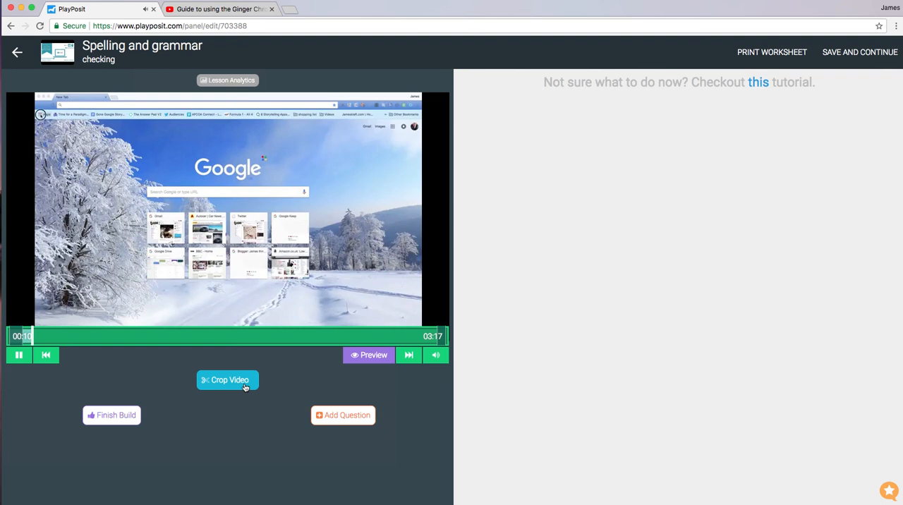
{"action": "left_click", "coordinate": [343, 414]}
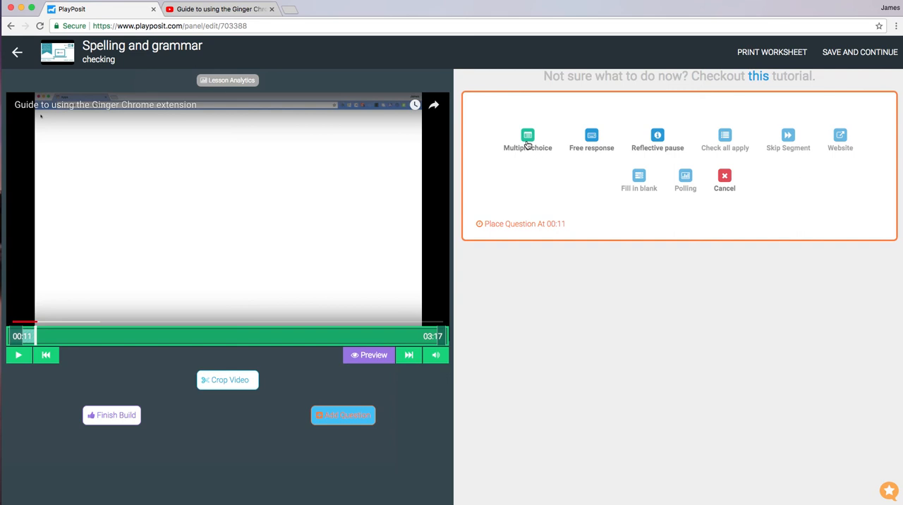
{"action": "mouse_move", "coordinate": [657, 138]}
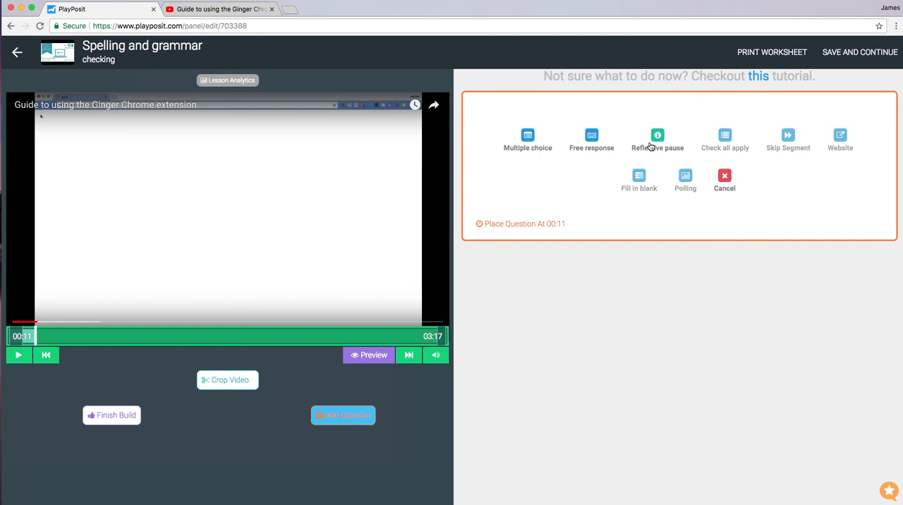
{"action": "mouse_move", "coordinate": [725, 135]}
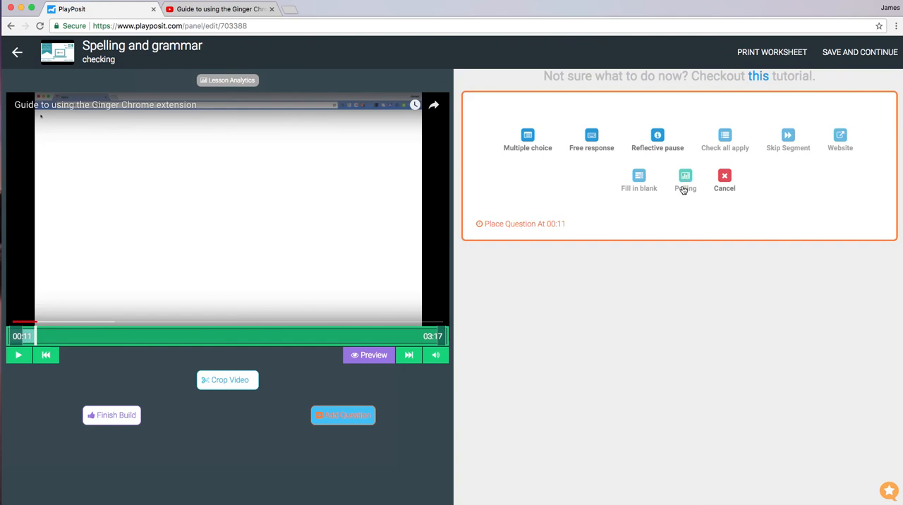
{"action": "mouse_move", "coordinate": [572, 172]}
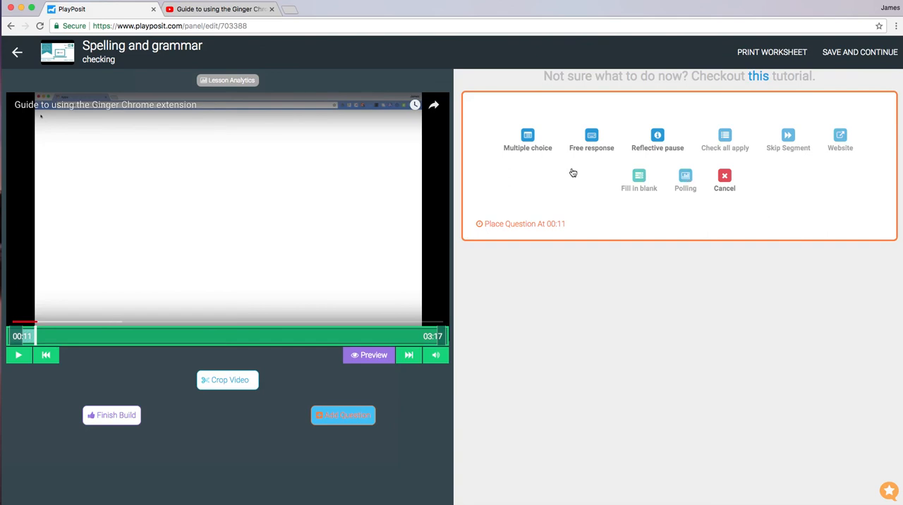
{"action": "mouse_move", "coordinate": [591, 136]}
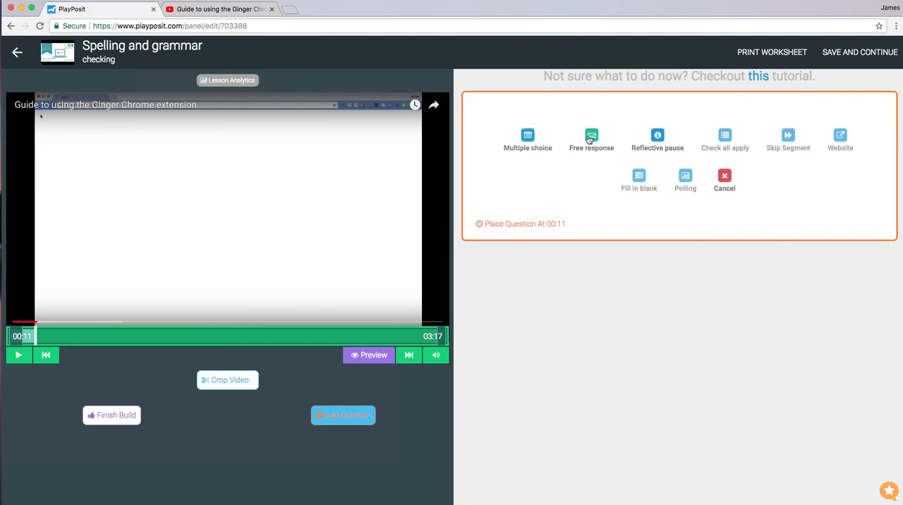
Choose Free response as the question type for the 00:11 question.
{"action": "left_click", "coordinate": [591, 137]}
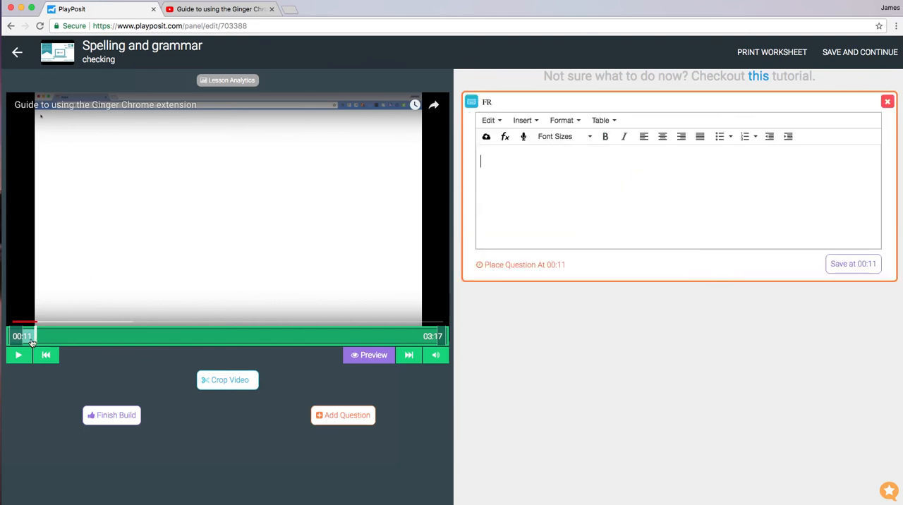
Write 'How often do you check spelling in a social media post?' and save the question at 00:11.
{"action": "left_click_drag", "start_coordinate": [31, 336], "coordinate": [184, 336]}
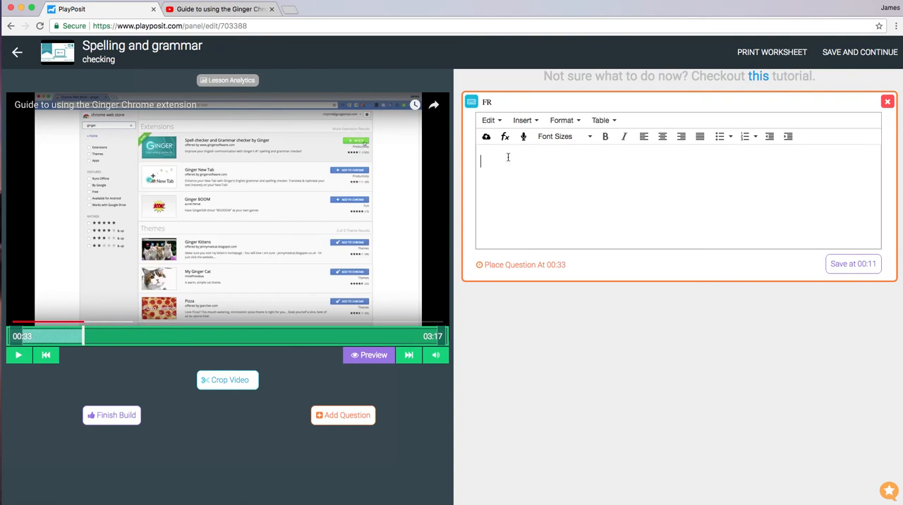
{"action": "type", "text": "h"}
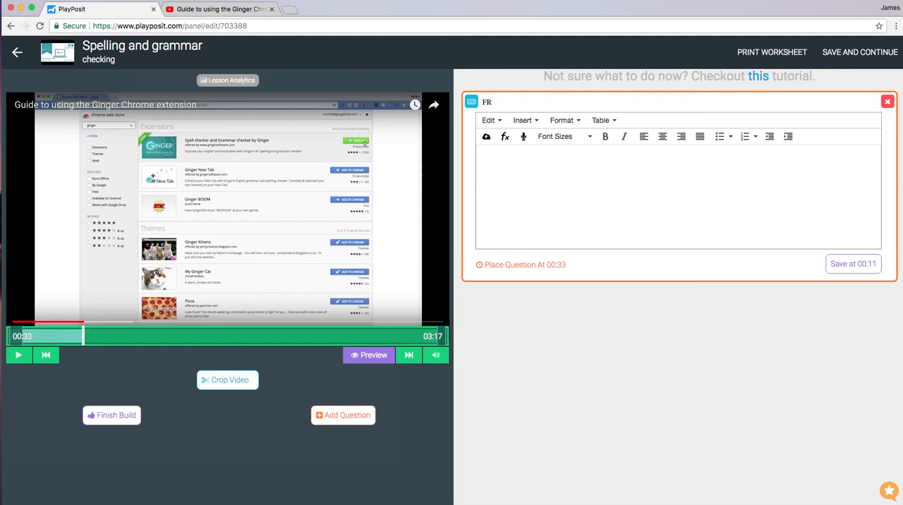
{"action": "type", "text": "How"}
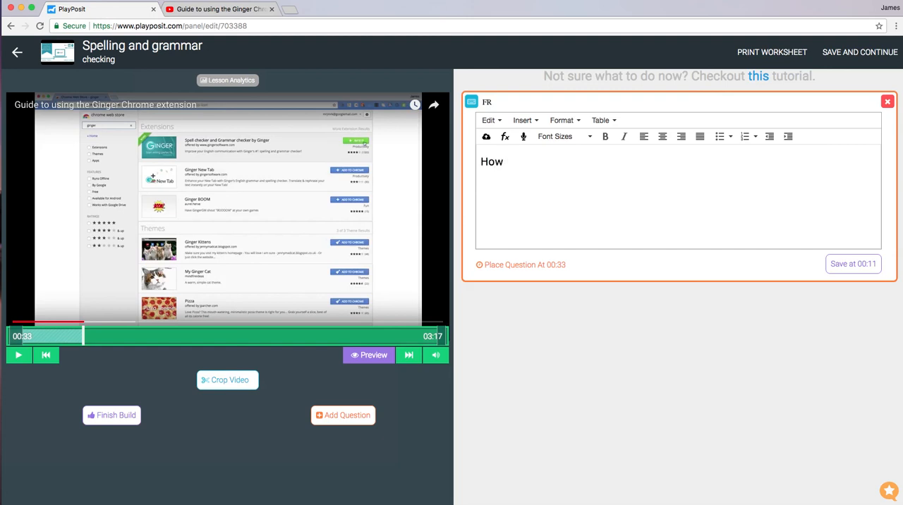
{"action": "type", "text": "often"}
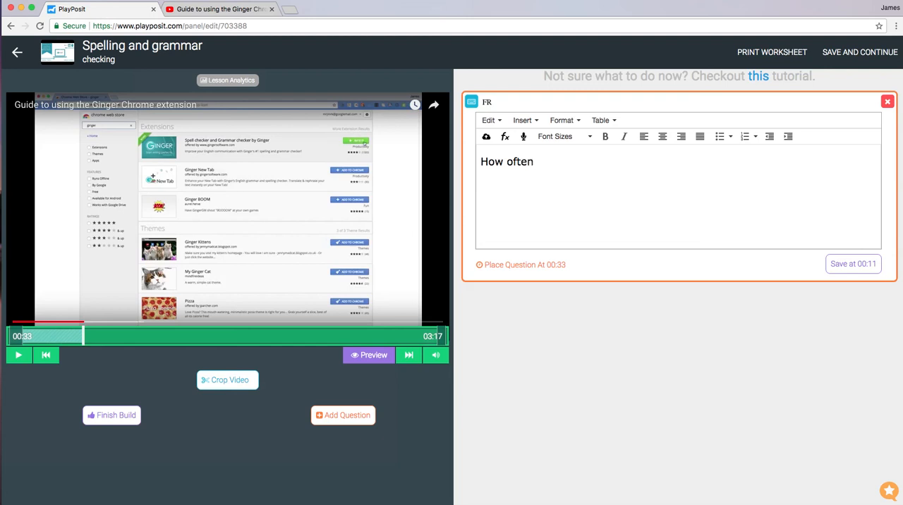
{"action": "type", "text": "do you chekc"}
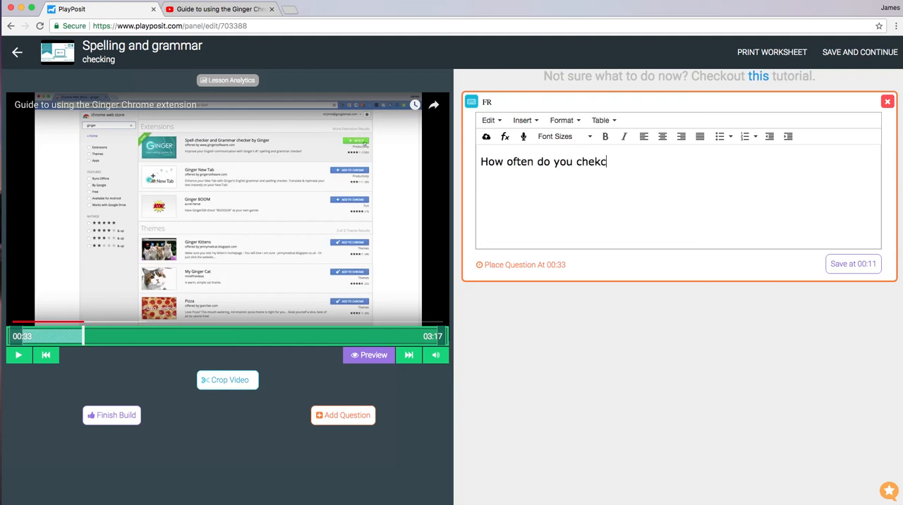
{"action": "type", "text": "spelling in"}
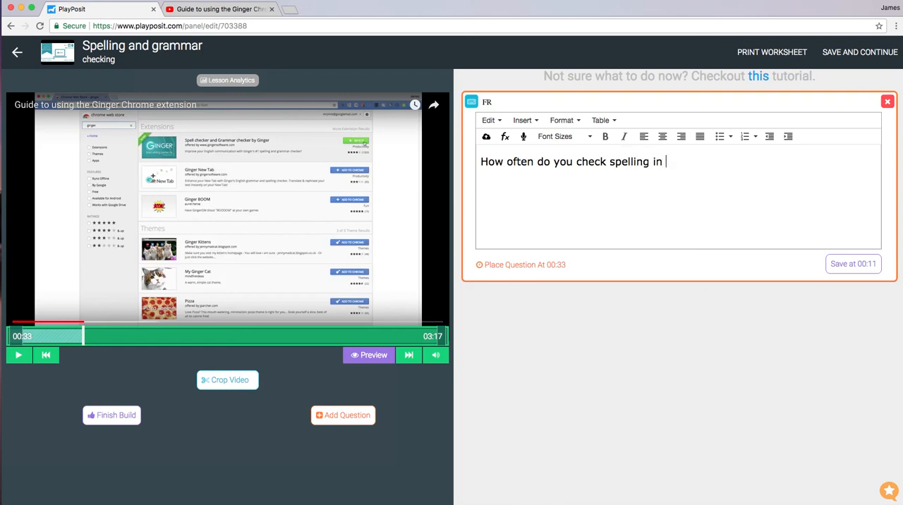
{"action": "type", "text": "a social m"}
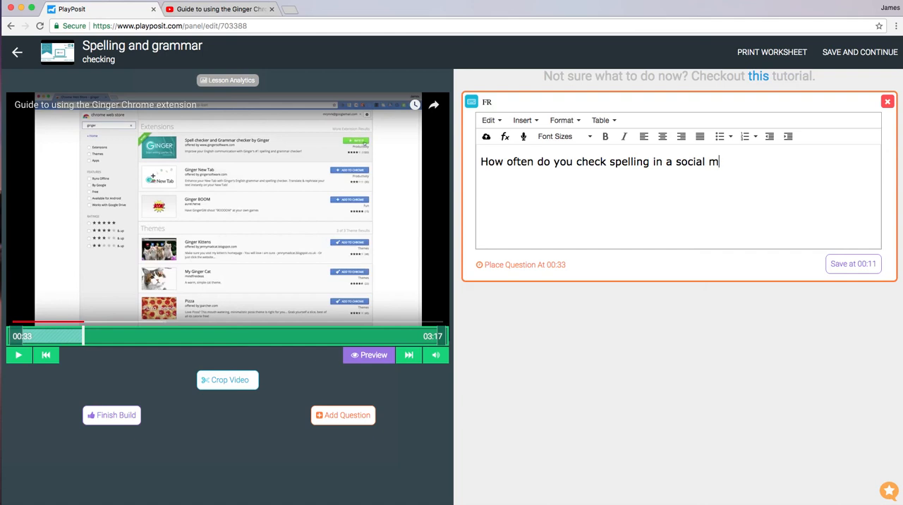
{"action": "type", "text": "edia"}
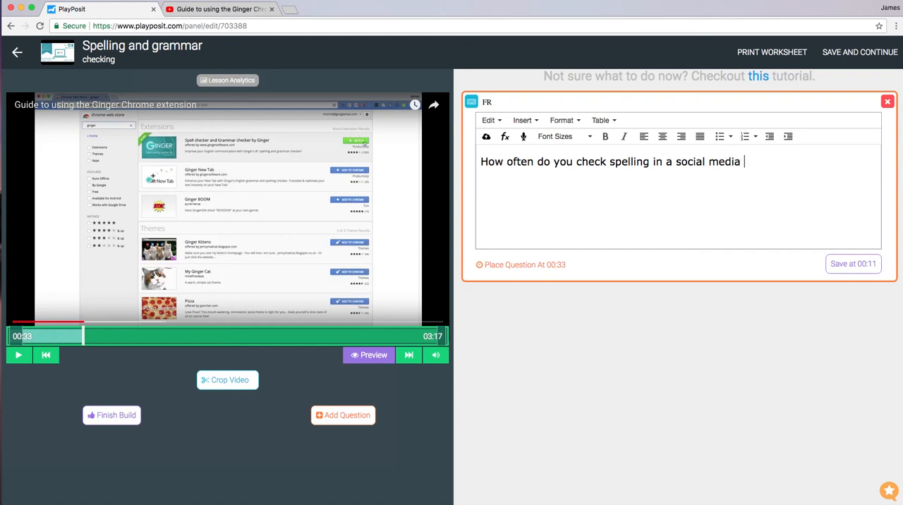
{"action": "type", "text": "post?"}
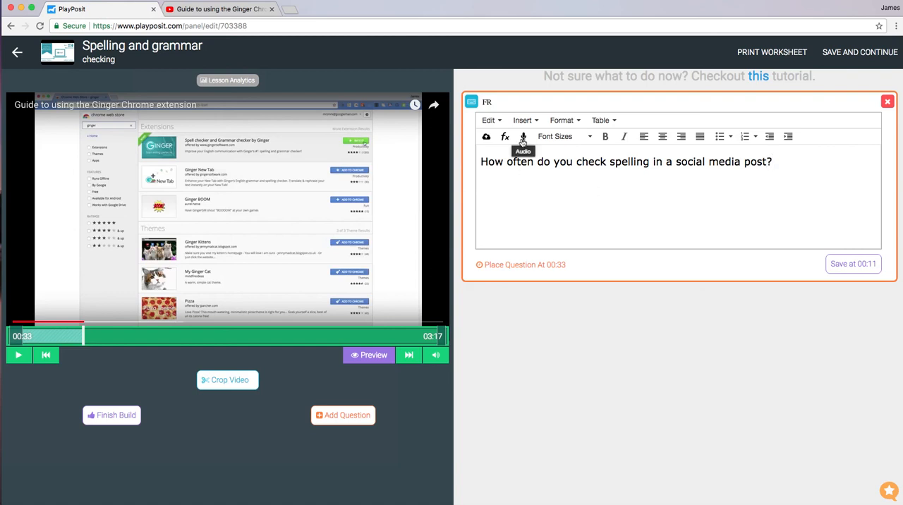
{"action": "mouse_move", "coordinate": [505, 135]}
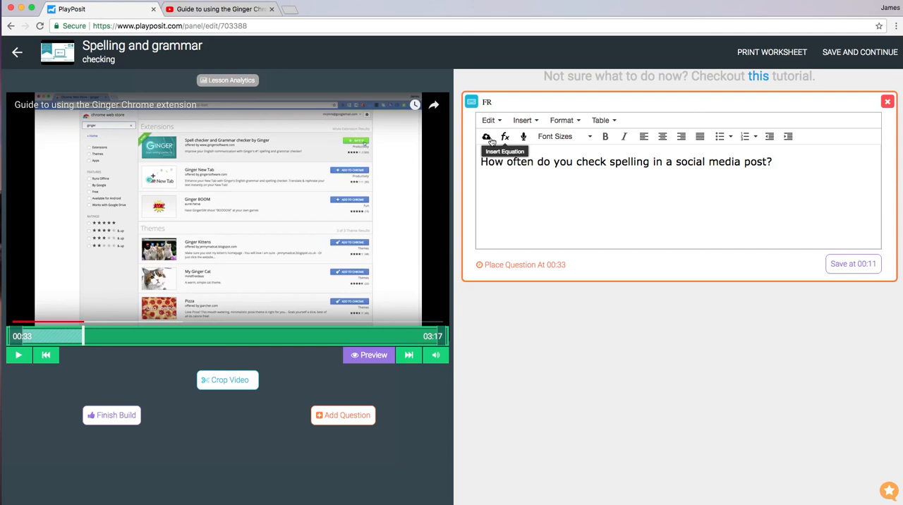
{"action": "mouse_move", "coordinate": [485, 136]}
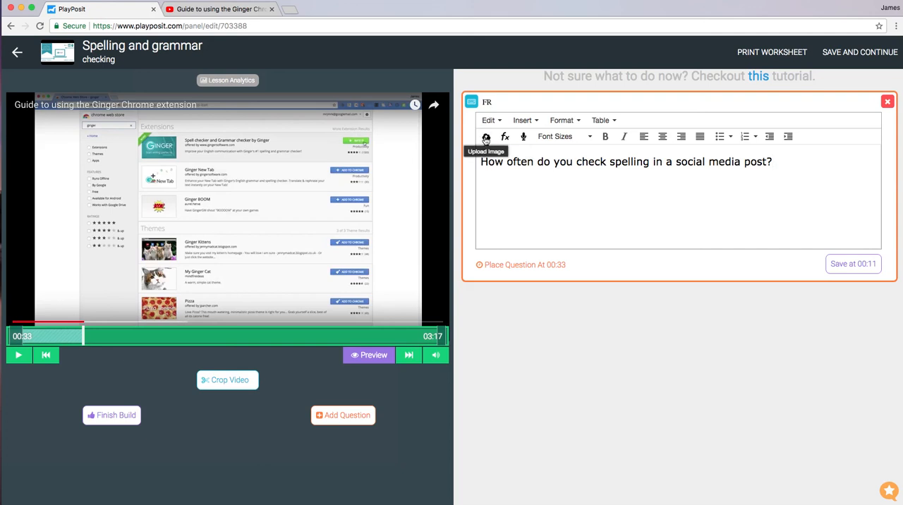
{"action": "mouse_move", "coordinate": [485, 127]}
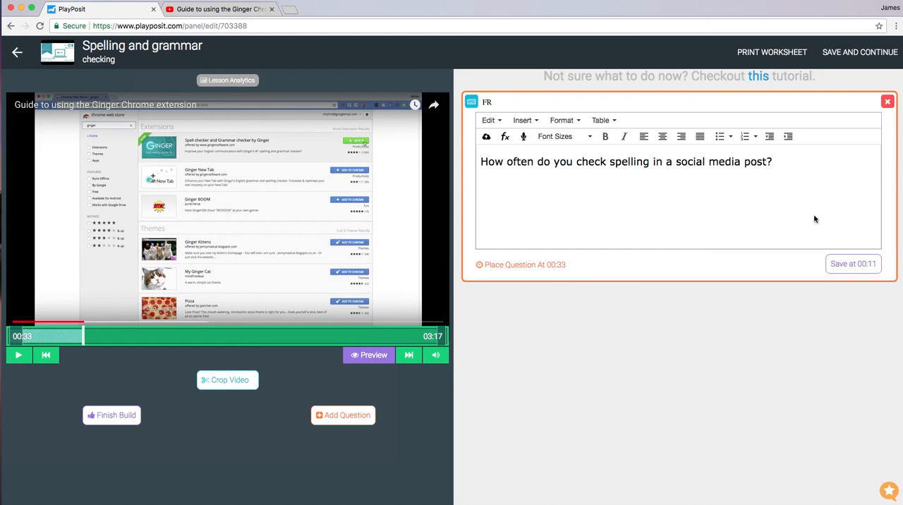
{"action": "left_click", "coordinate": [852, 264]}
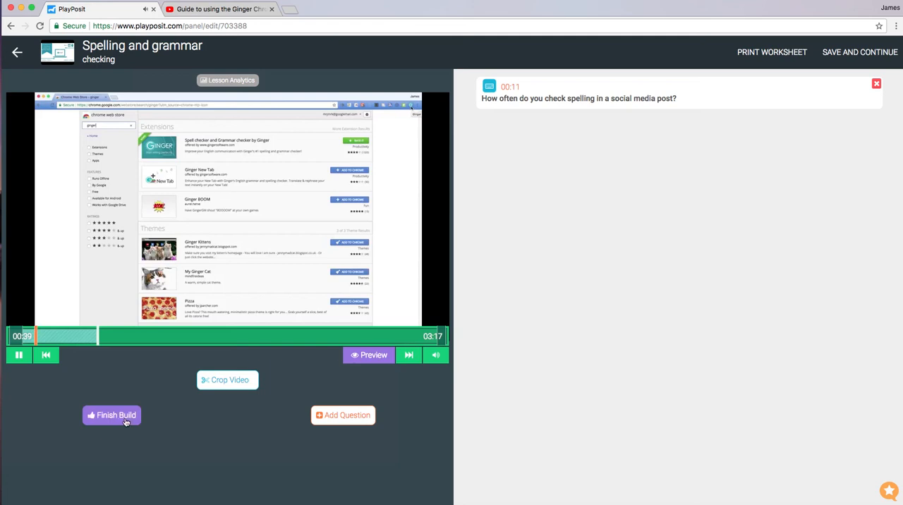
Finish the build and save the assignment to show the share URL and embed code.
{"action": "left_click", "coordinate": [111, 415]}
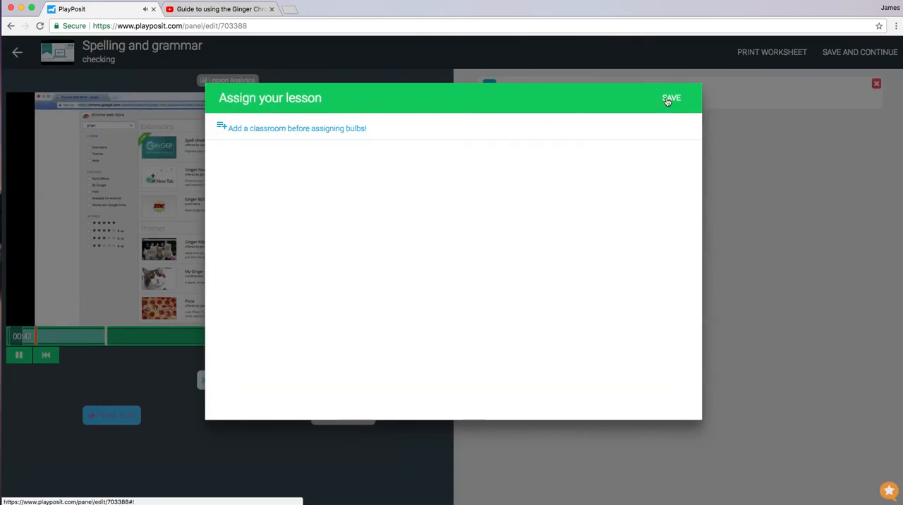
{"action": "left_click", "coordinate": [670, 97]}
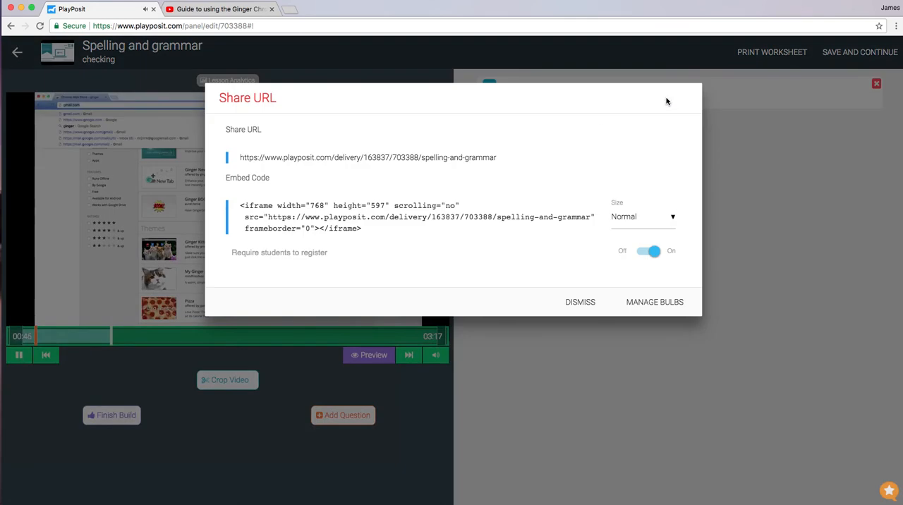